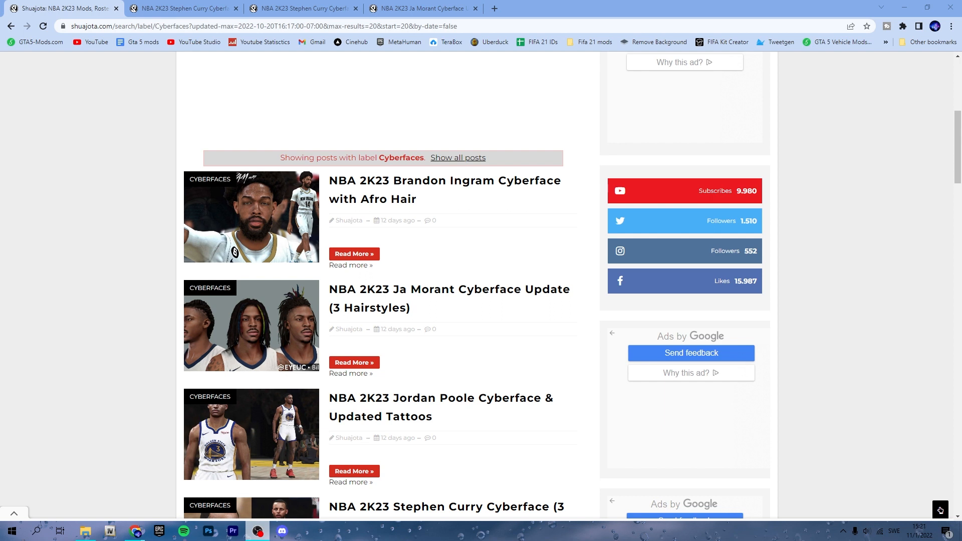
mouse_move(392, 258)
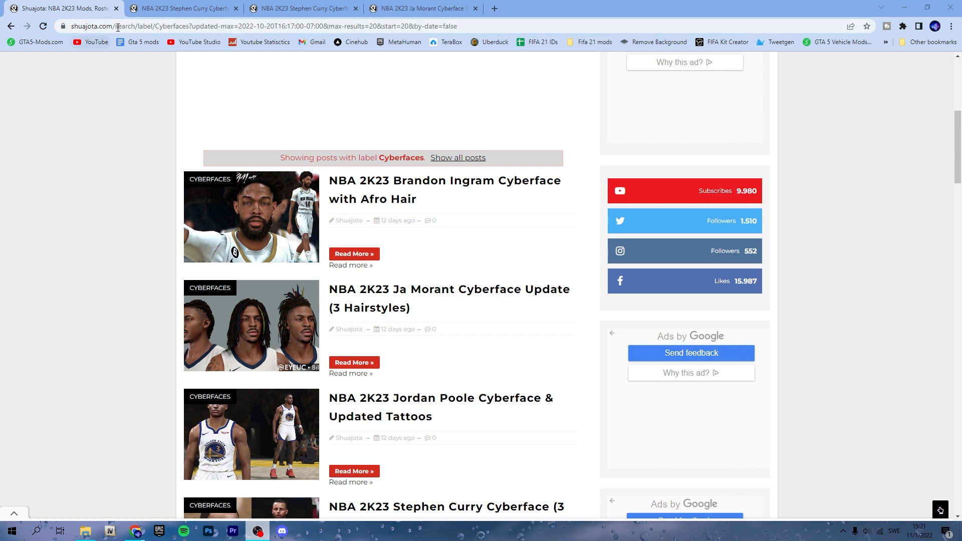
mouse_move(363, 172)
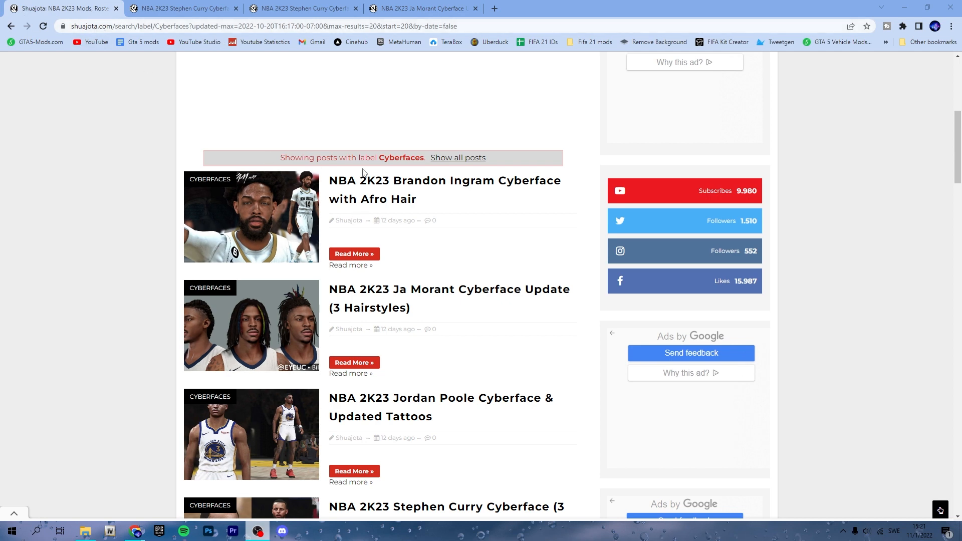
Step: Scroll the cyberfaces list down to the Stephen Curry cyberface post by Vindragon
scroll(down, 3)
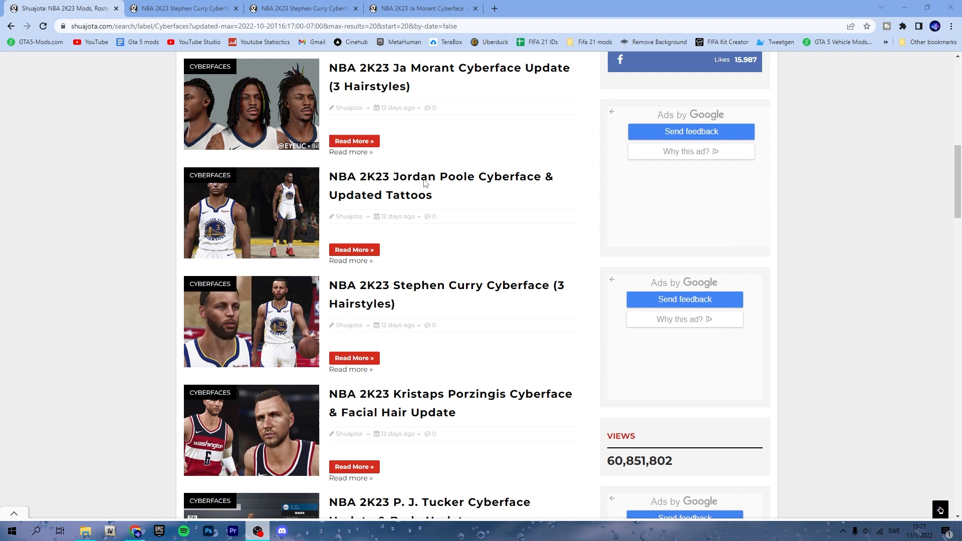
scroll(down, 3)
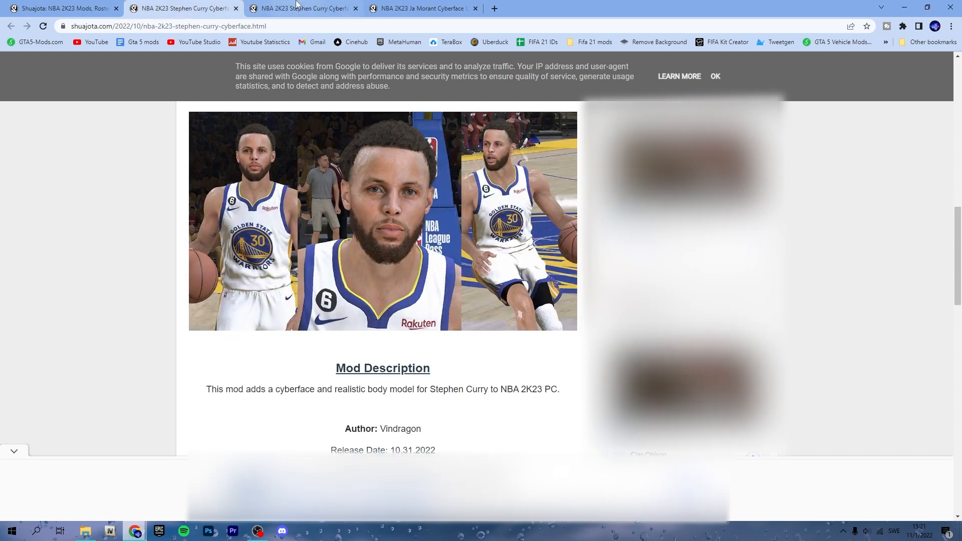
Step: Switch to the Ja Morant Cyberface Update tab and scroll to its Download Link
click(304, 9)
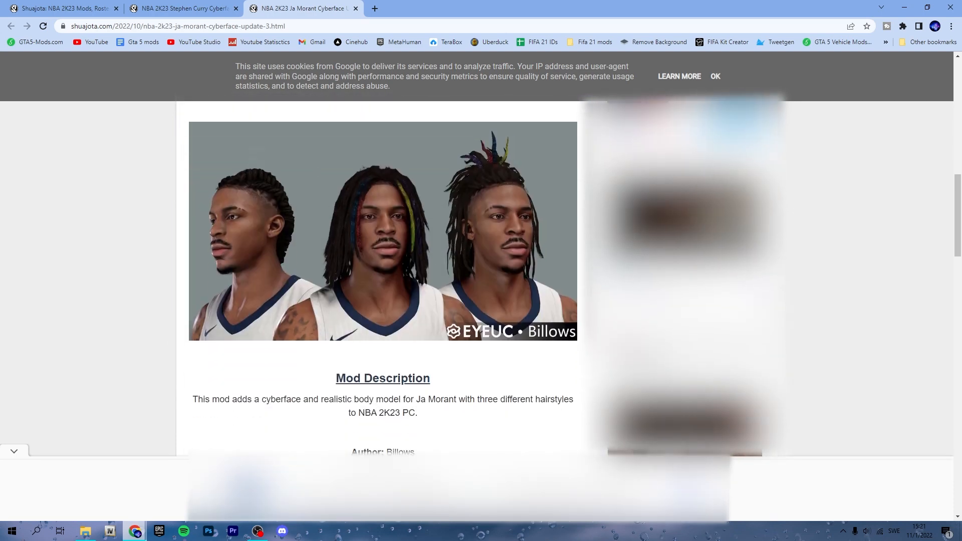
scroll(down, 3)
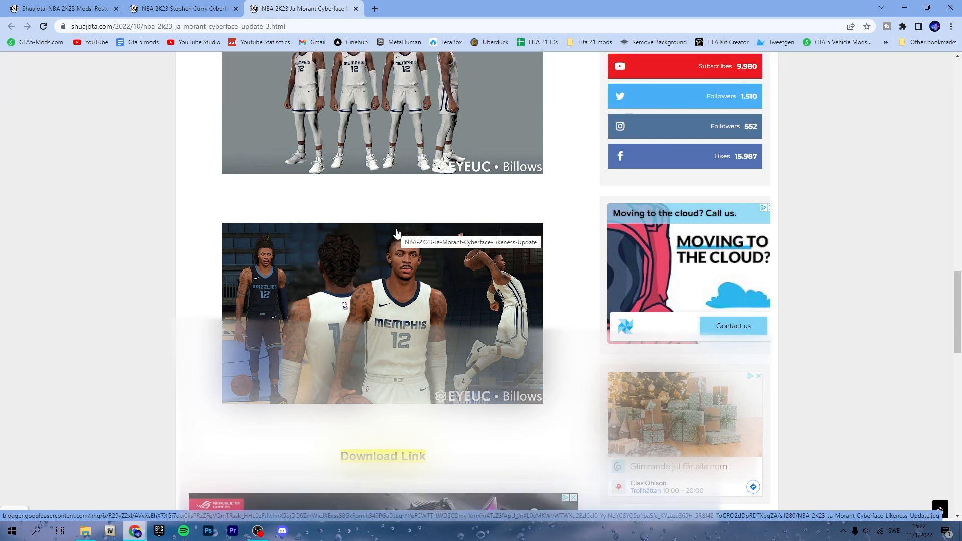
mouse_move(441, 327)
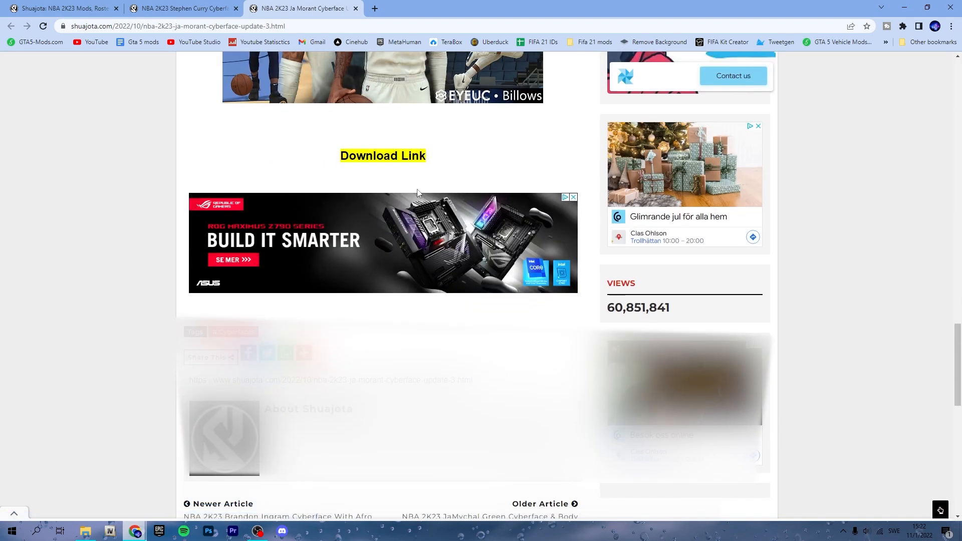
click(383, 156)
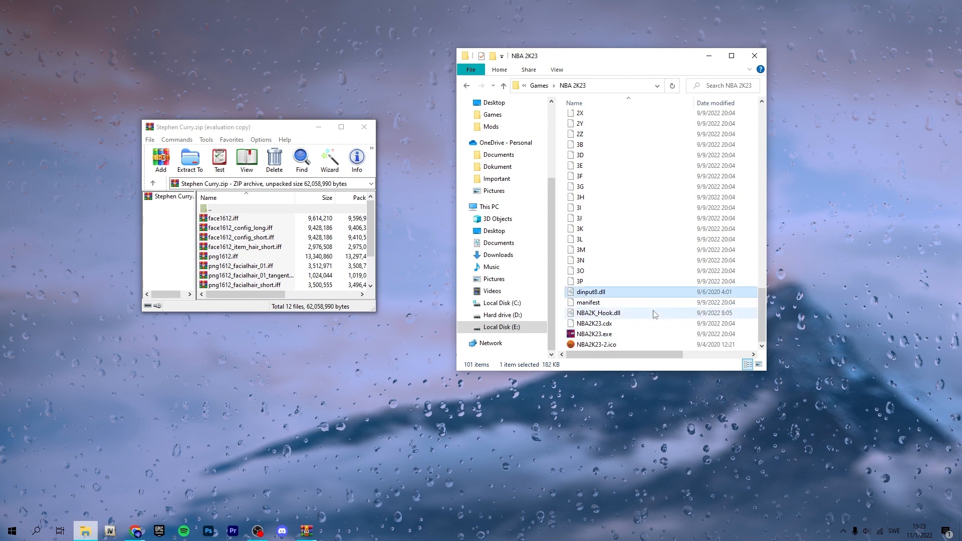
mouse_move(630, 313)
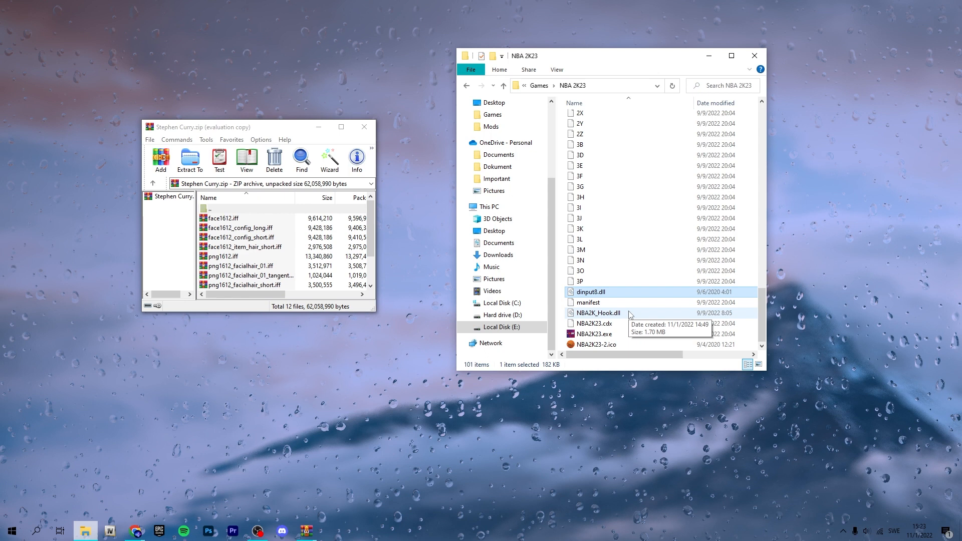
mouse_move(590, 289)
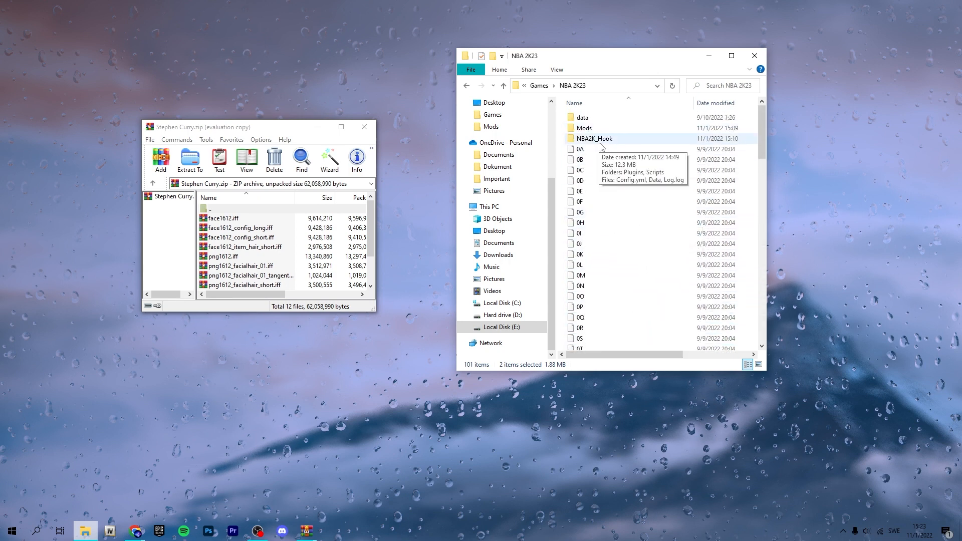
mouse_move(614, 96)
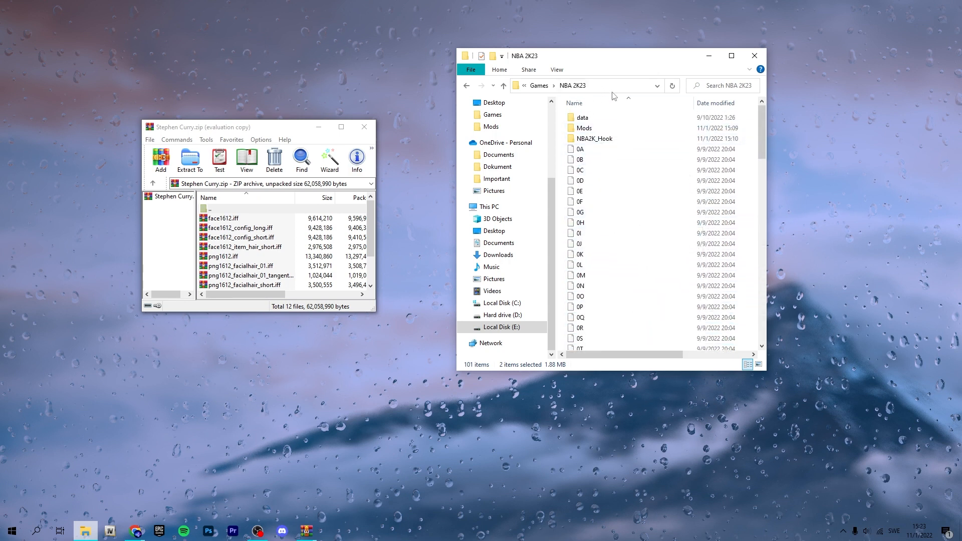
Step: Open the NBA 2K23 Mods folder, then launch NBA2K23.exe
drag(525, 56, 614, 45)
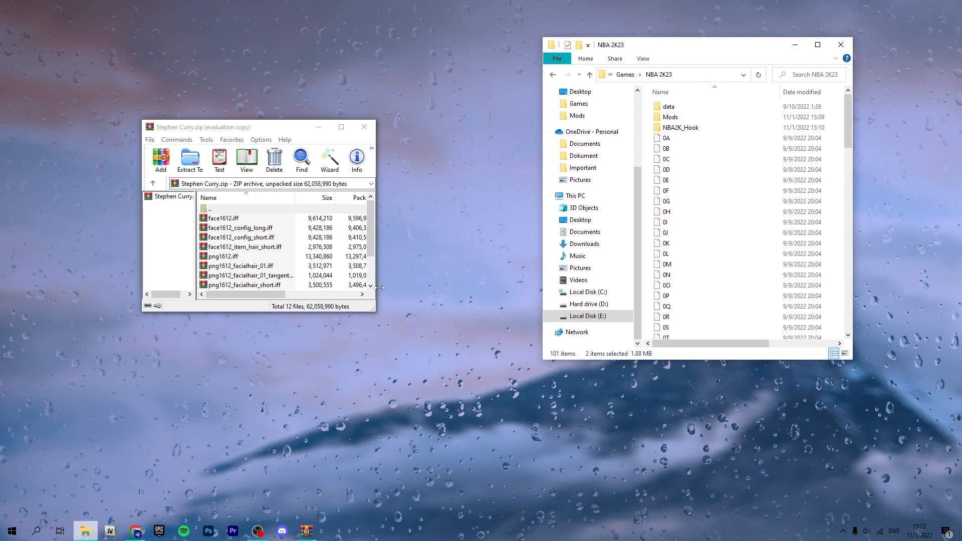
click(670, 117)
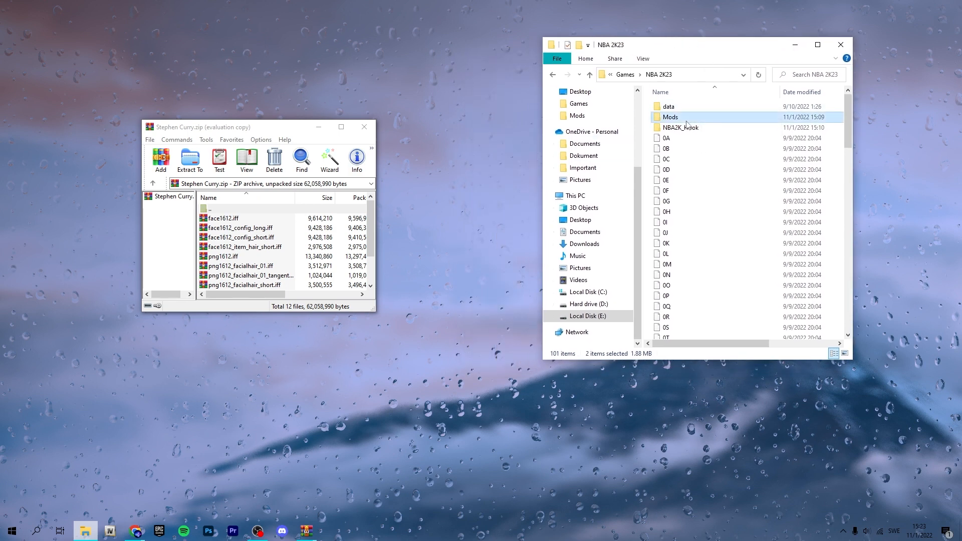
double_click(671, 117)
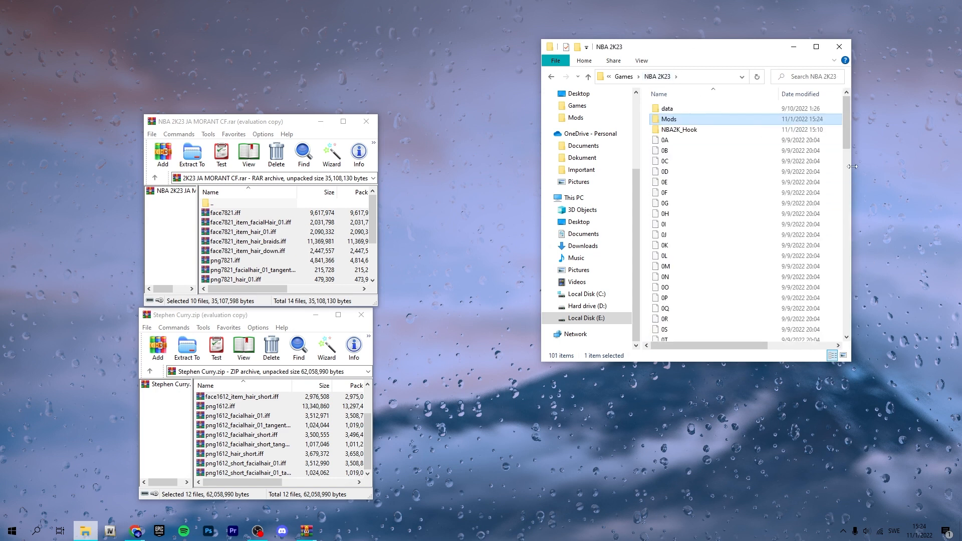
click(681, 324)
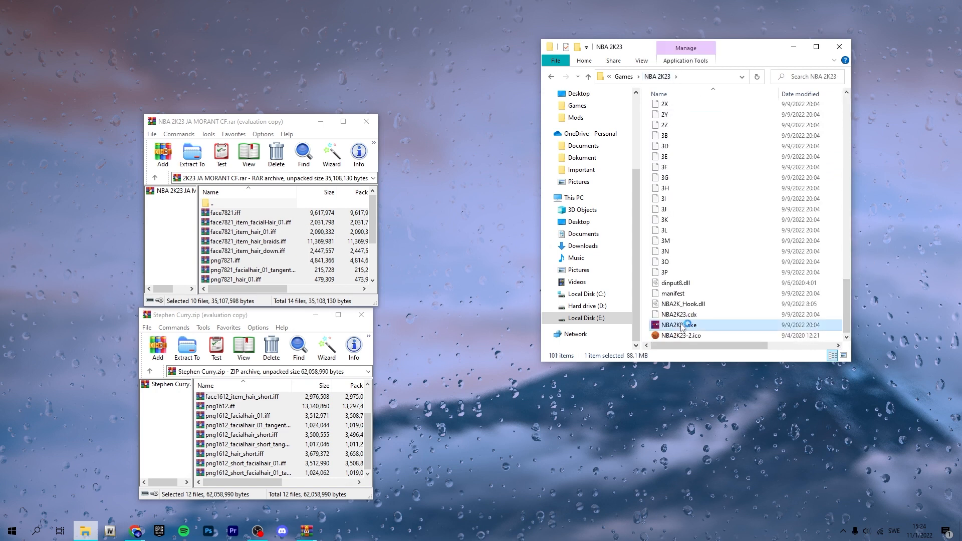
double_click(674, 325)
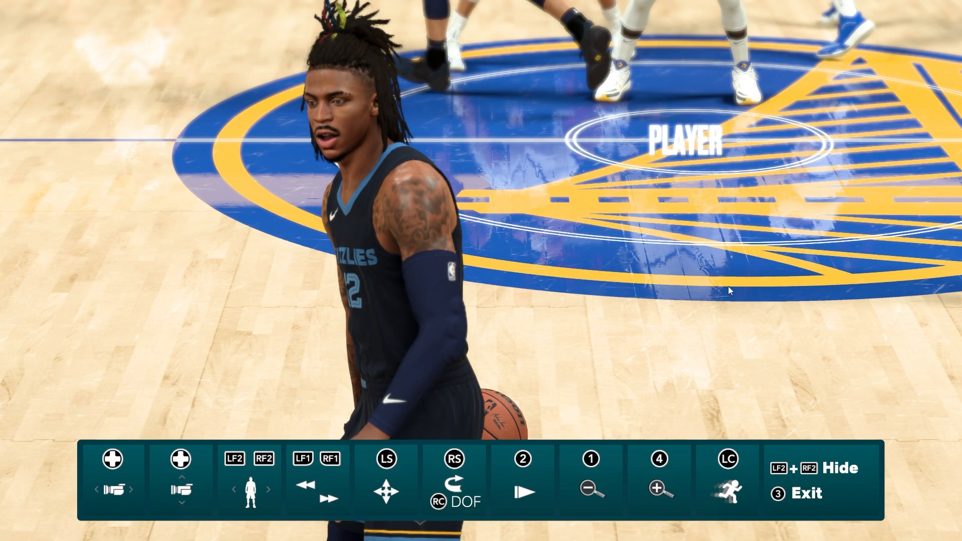
mouse_move(734, 182)
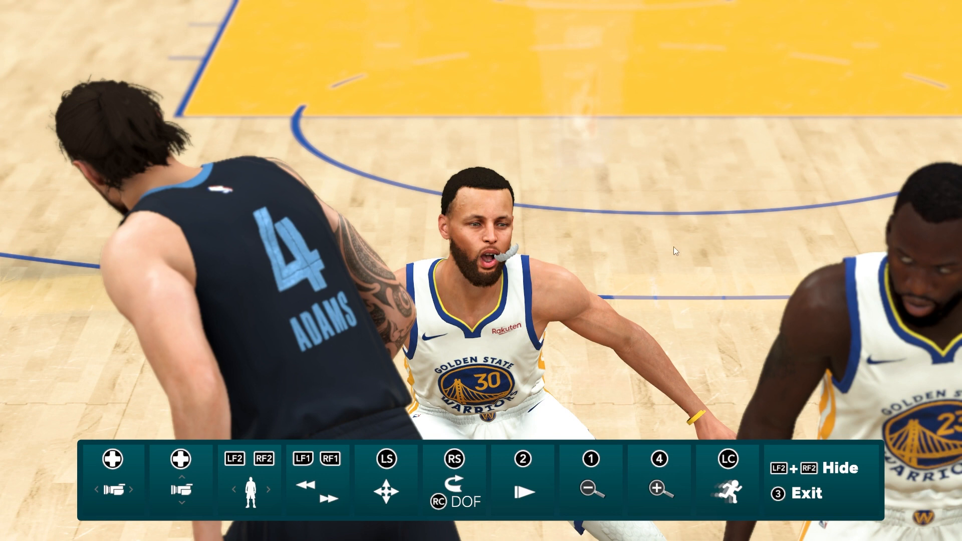
mouse_move(859, 350)
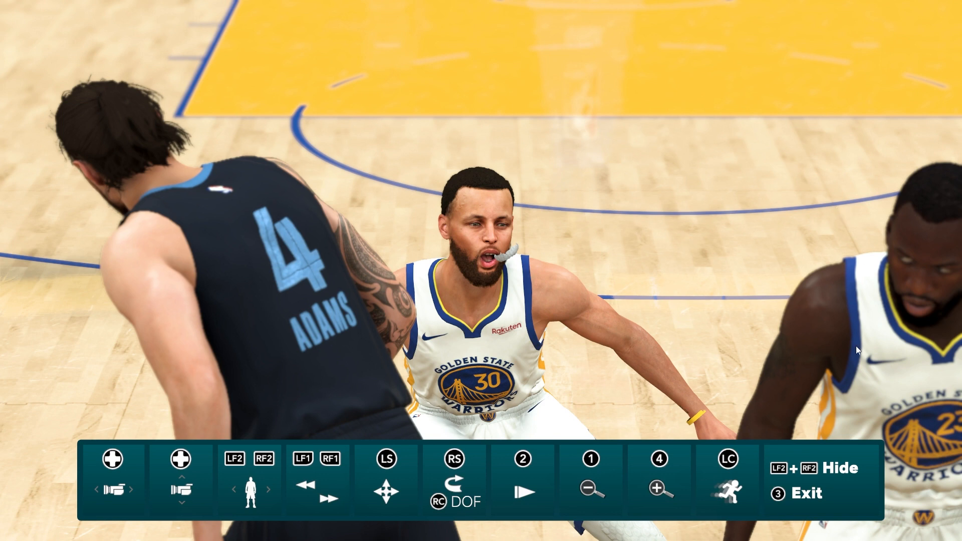